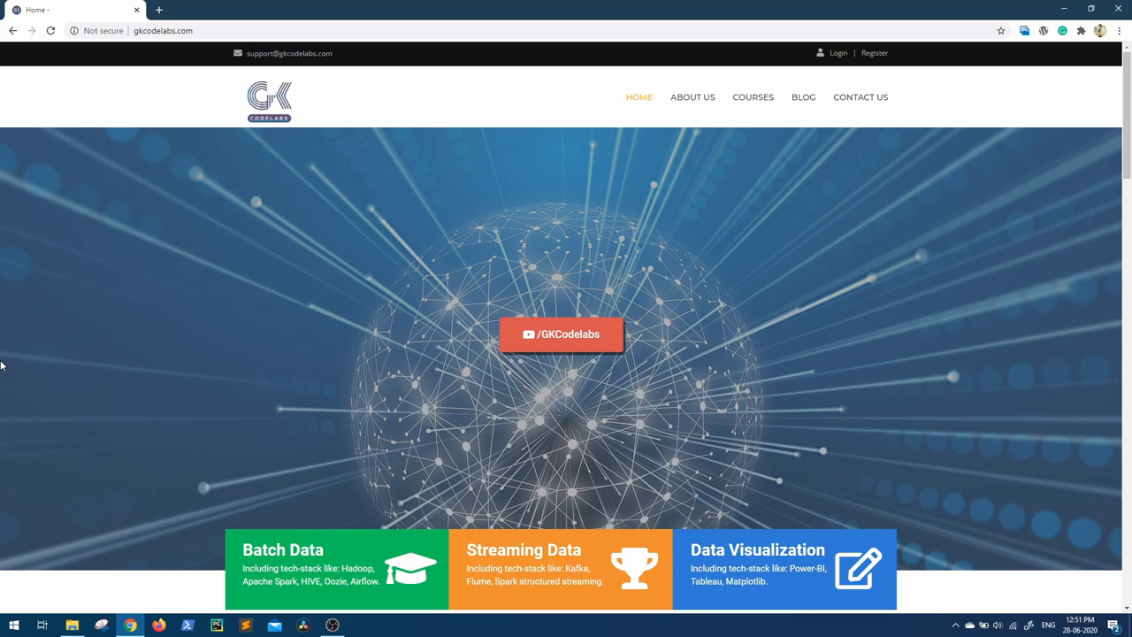
# Open the Big-Data Batch Processing Pipeline for Beginners course page from the home page
pyautogui.click(336, 566)
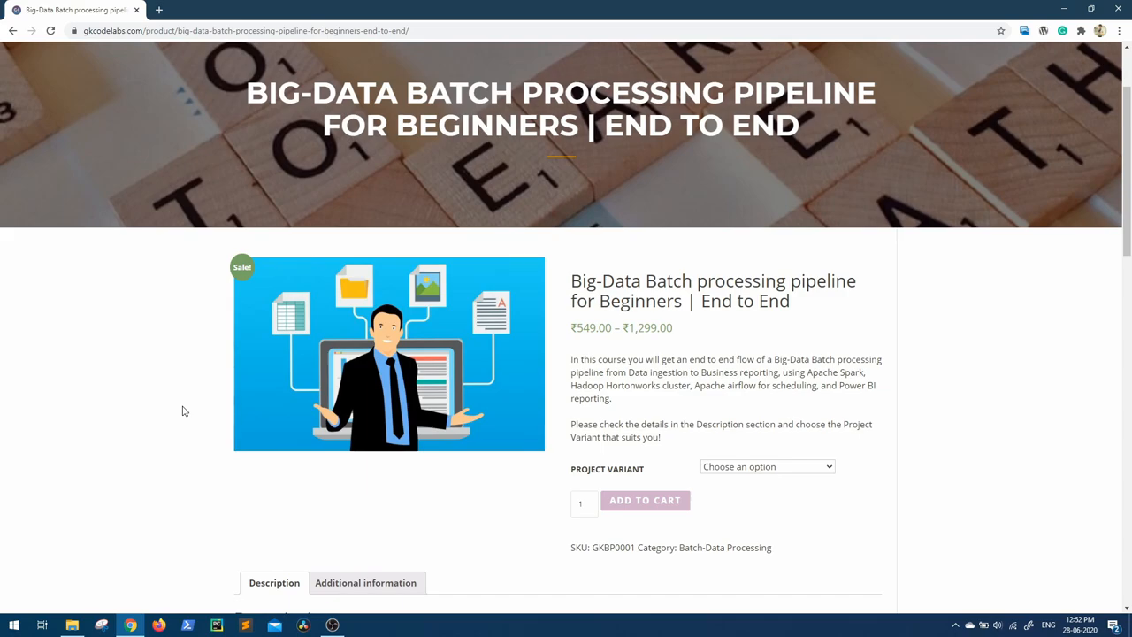
pyautogui.scroll(-3)
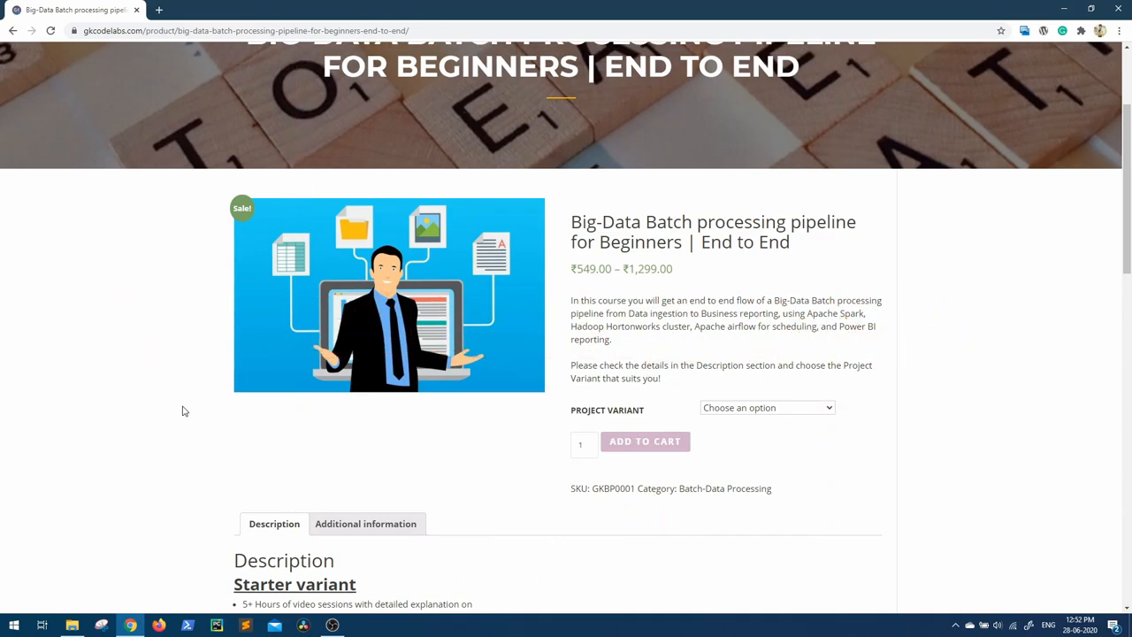
# Expand the Project Variant dropdown to reveal the Starter and Extended options
pyautogui.click(766, 408)
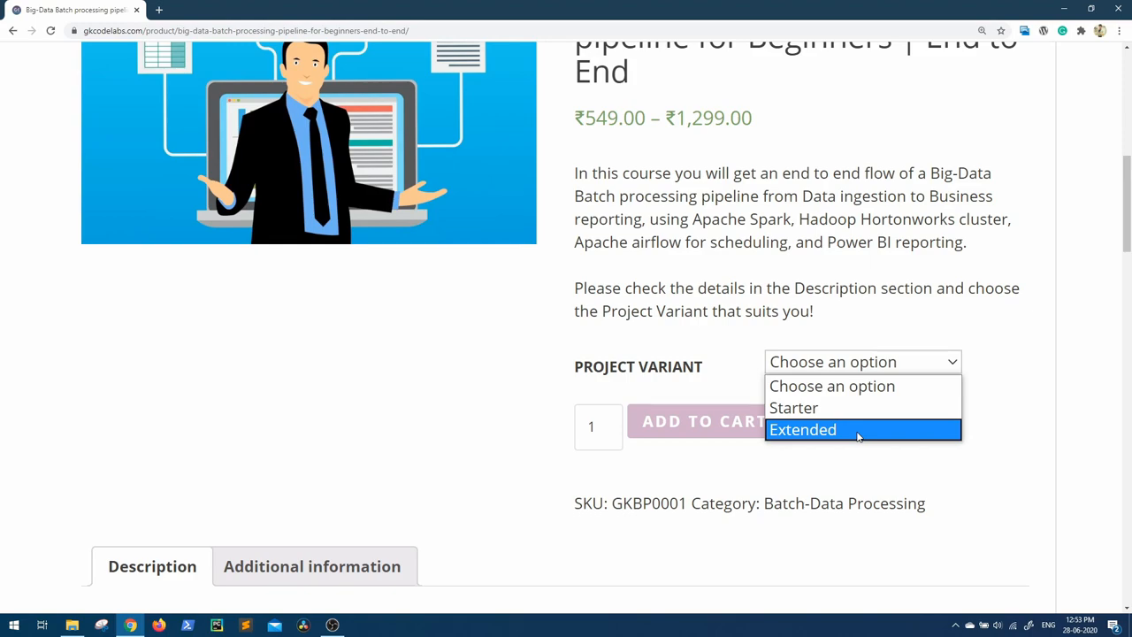
pyautogui.moveTo(858, 440)
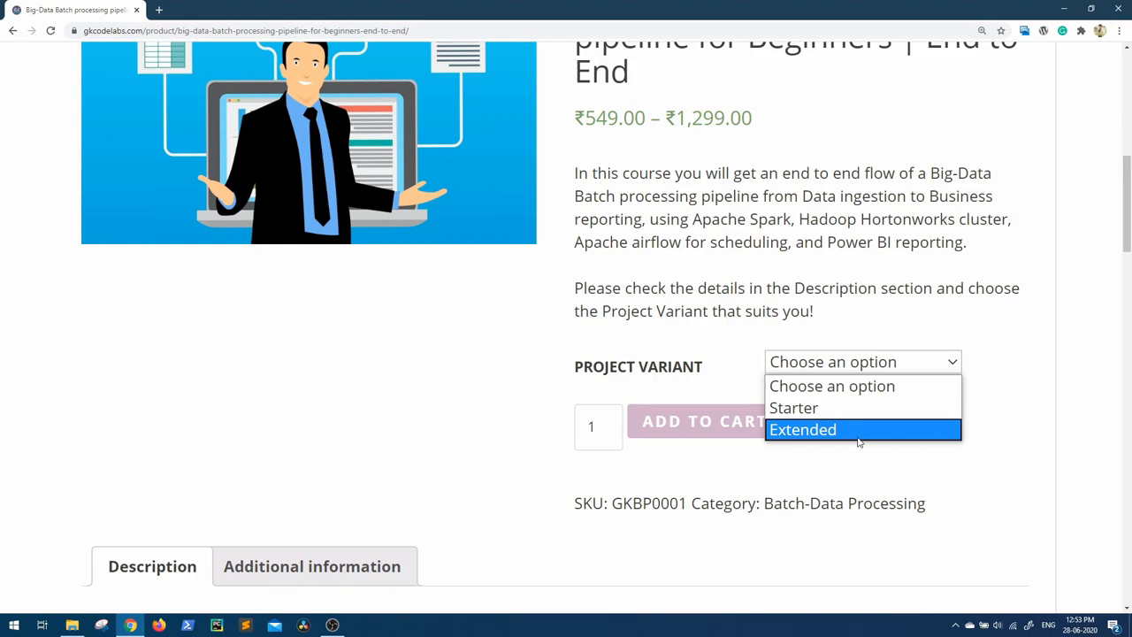
pyautogui.moveTo(860, 426)
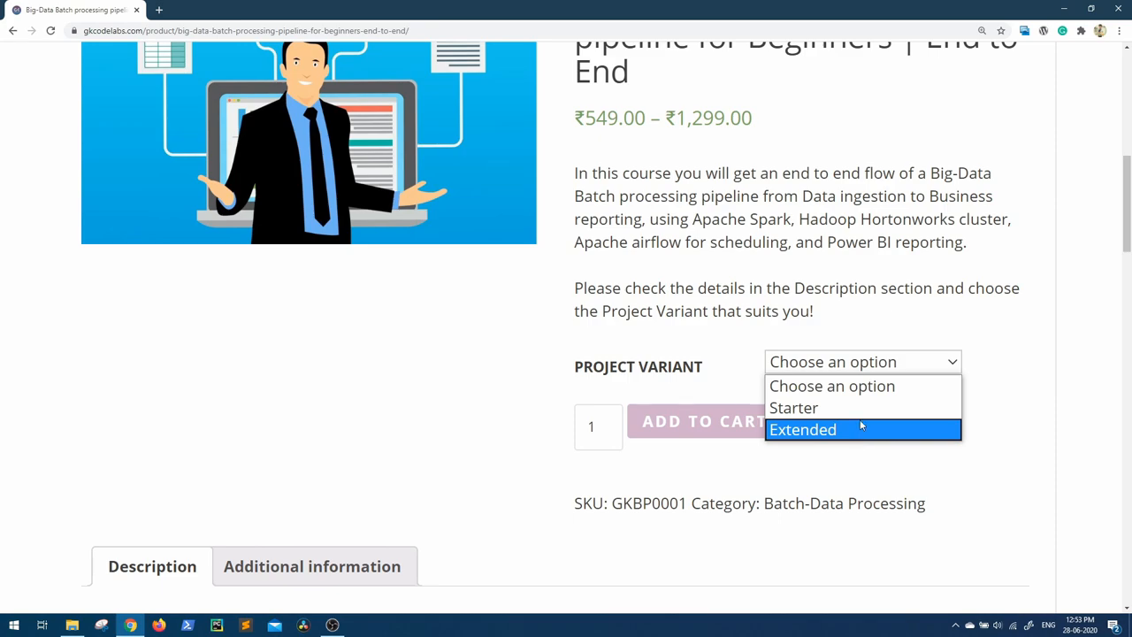